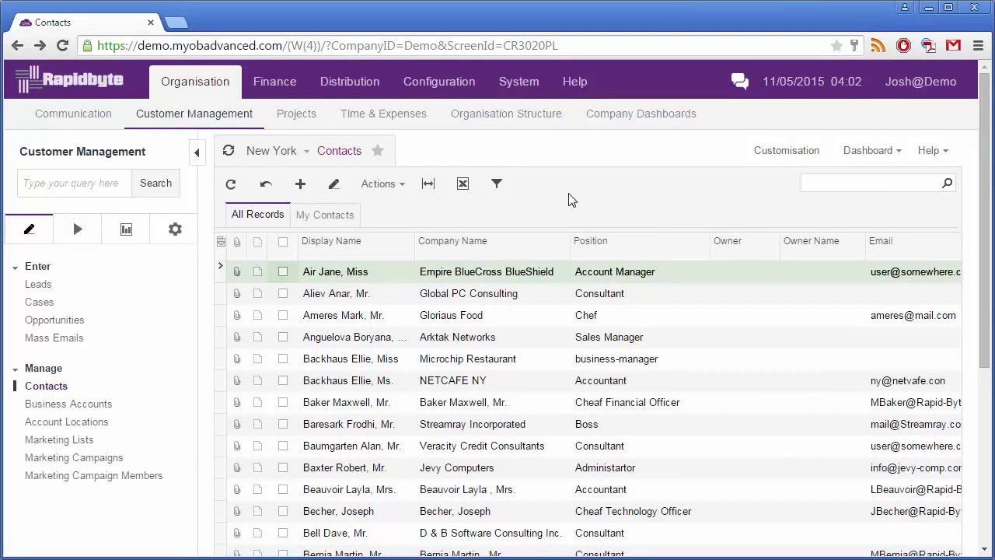
left_click(342, 314)
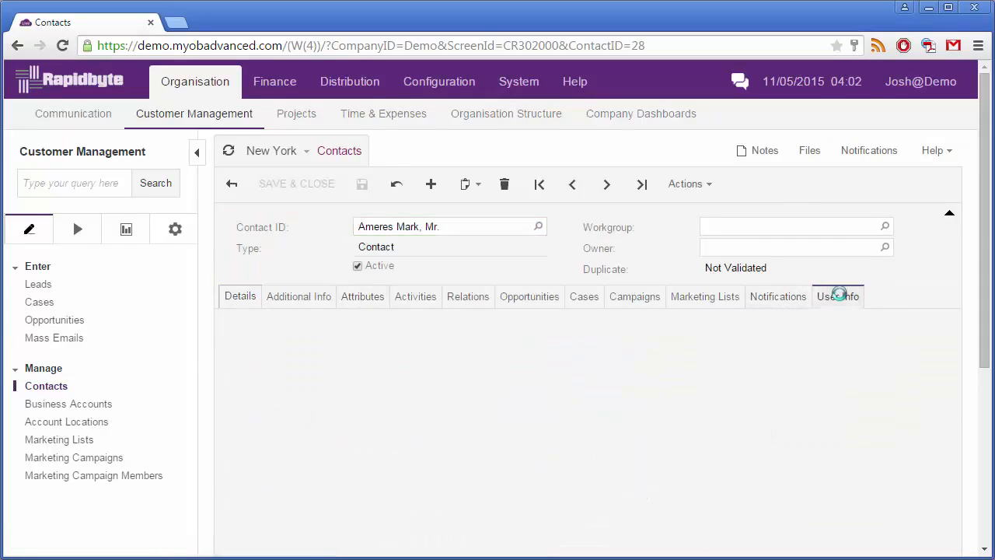
left_click(836, 295)
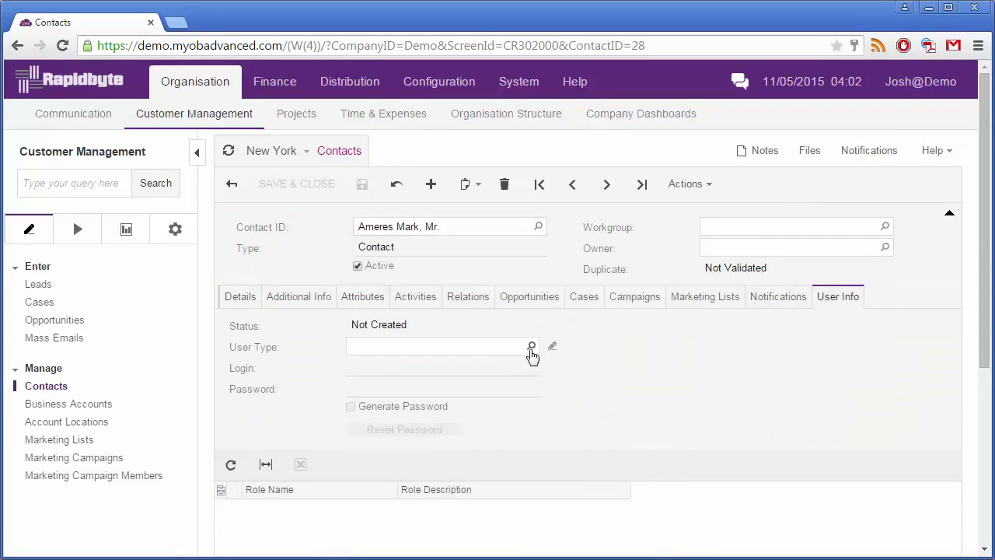
left_click(532, 347)
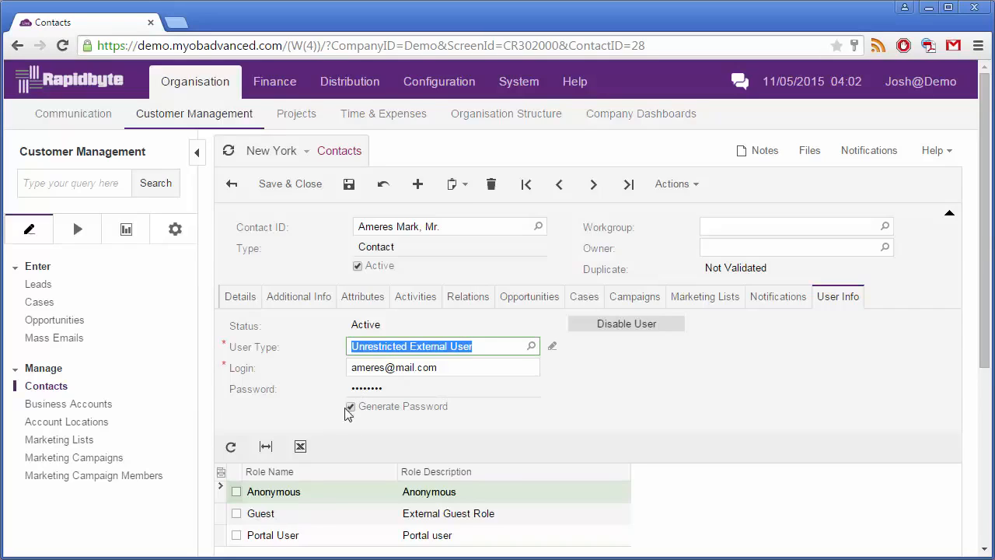
left_click(352, 406)
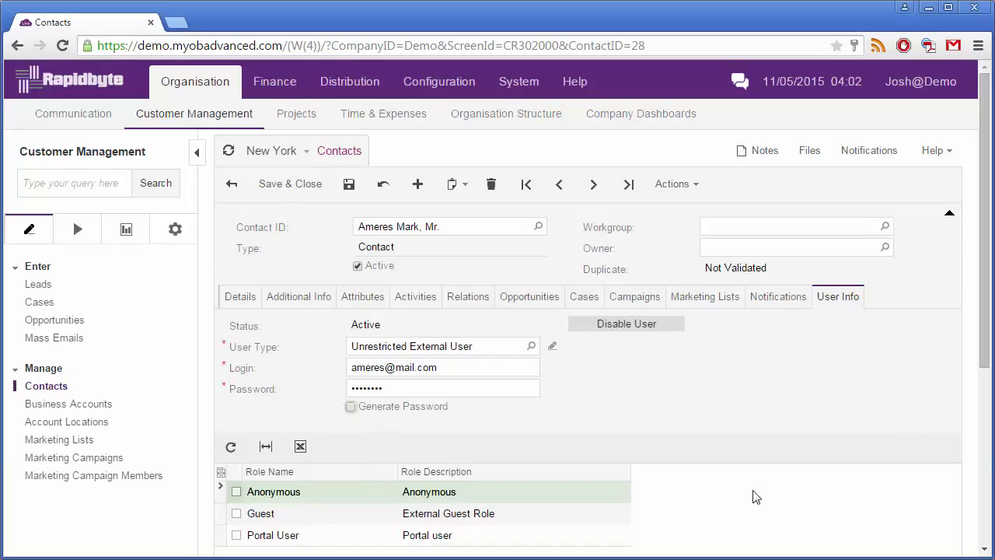
Sign in to the customer self-service portal with the portal username and password
scroll("down", 3)
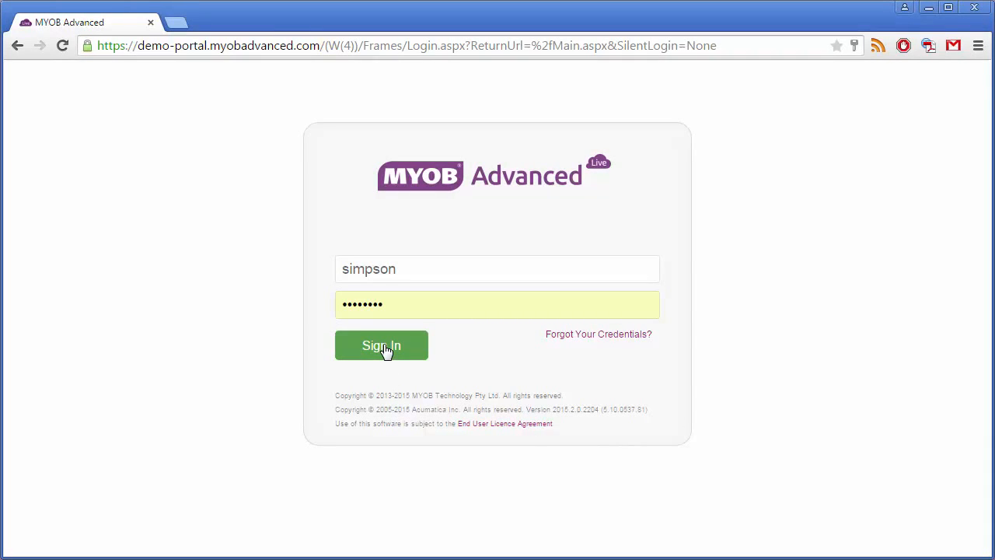
left_click(381, 345)
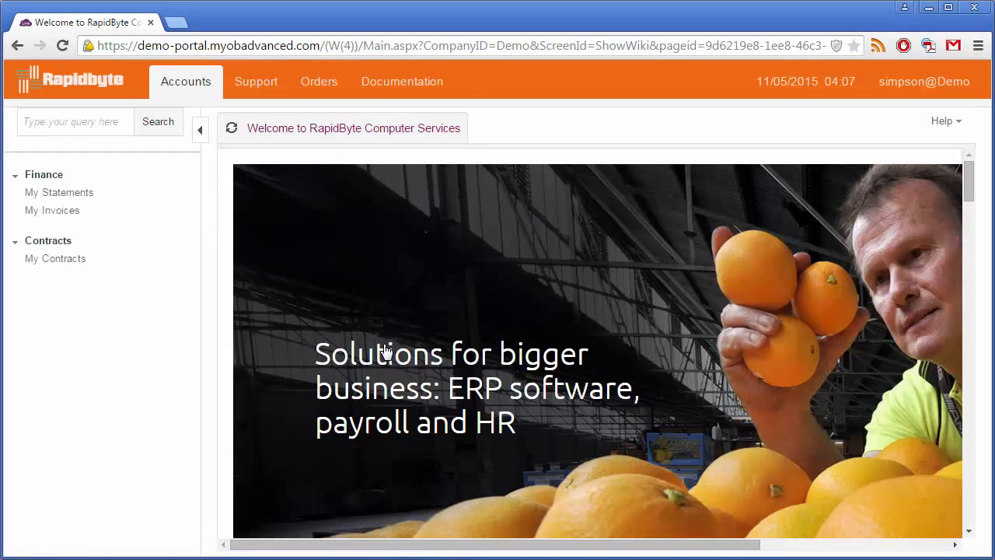
mouse_move(536, 395)
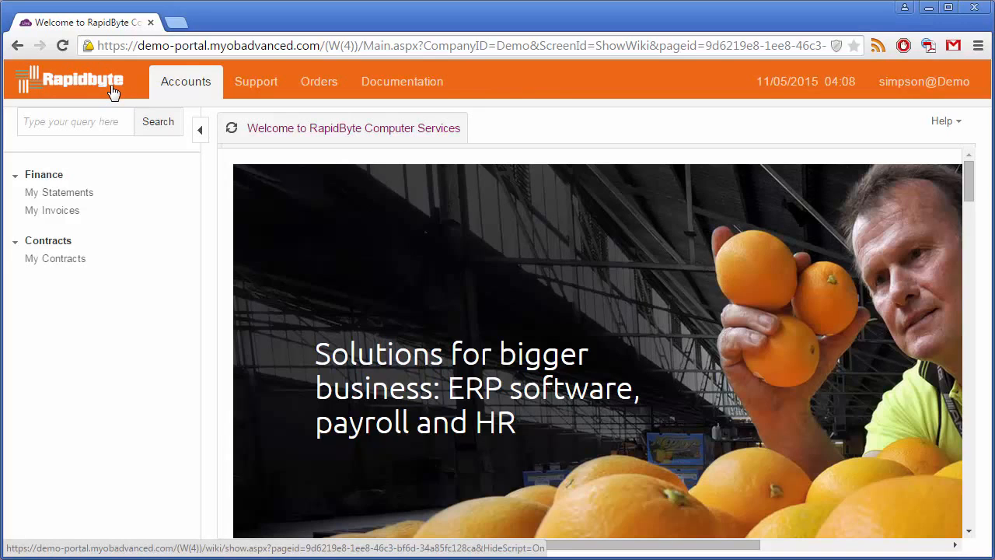
View the RapidByte home page and bring up My Statements under Finance
left_click(59, 193)
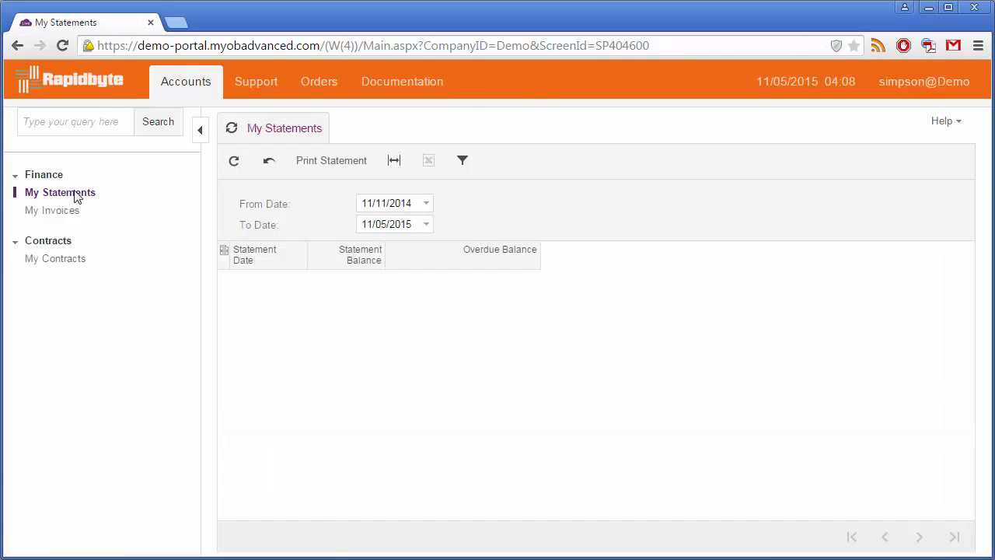
Browse My Invoices and My Contracts, then show the Support section
left_click(53, 210)
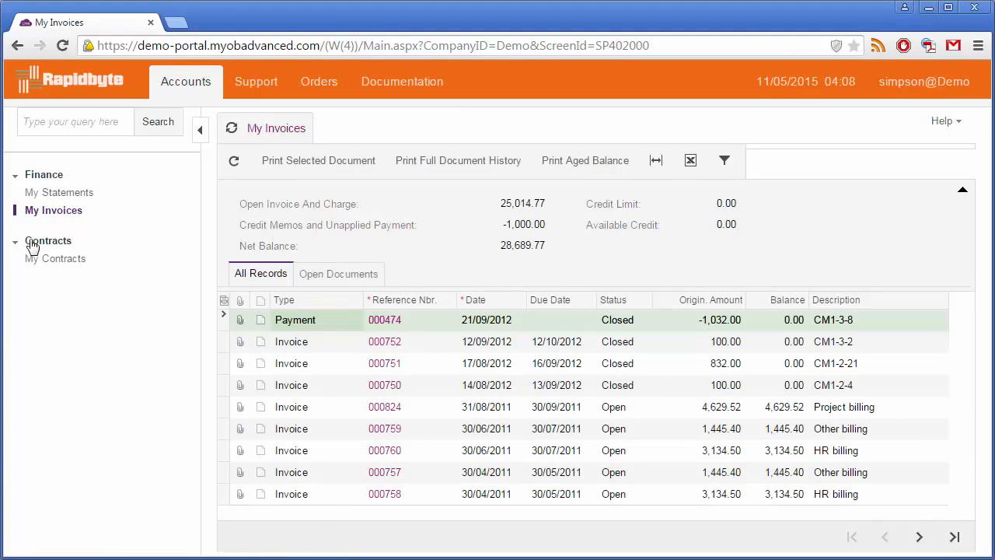
left_click(56, 258)
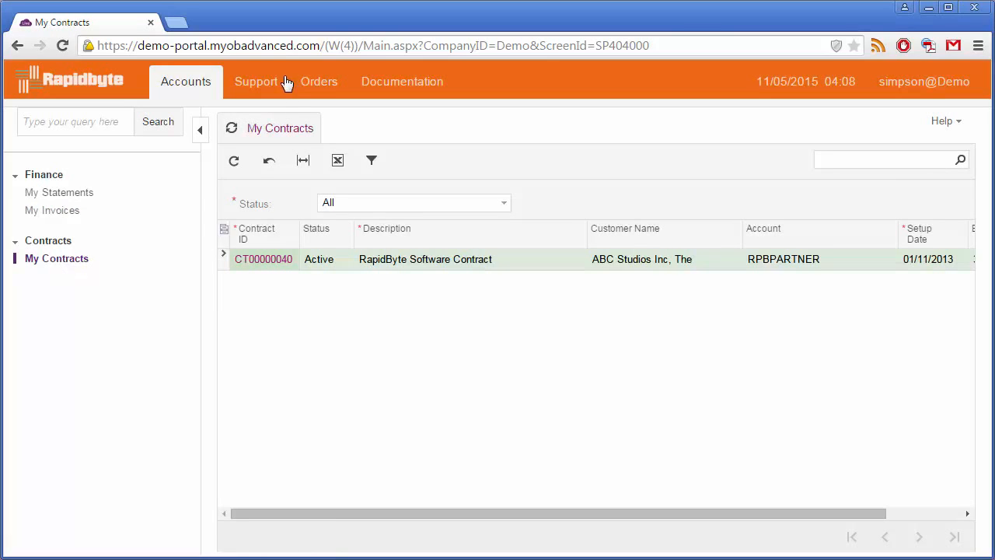
left_click(255, 81)
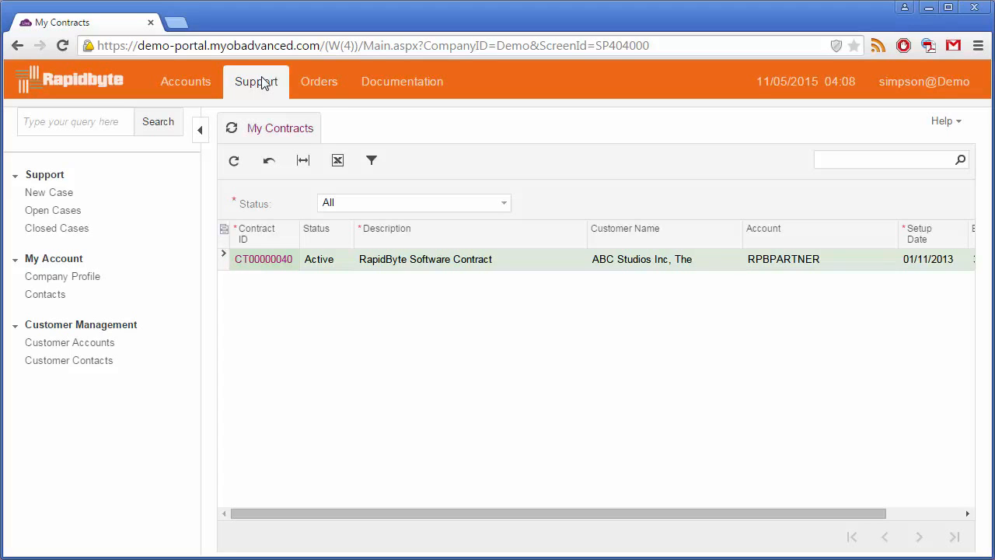
Add the CPU00001 Intel Core i7 processor to the cart from the Item Catalogue
left_click(319, 81)
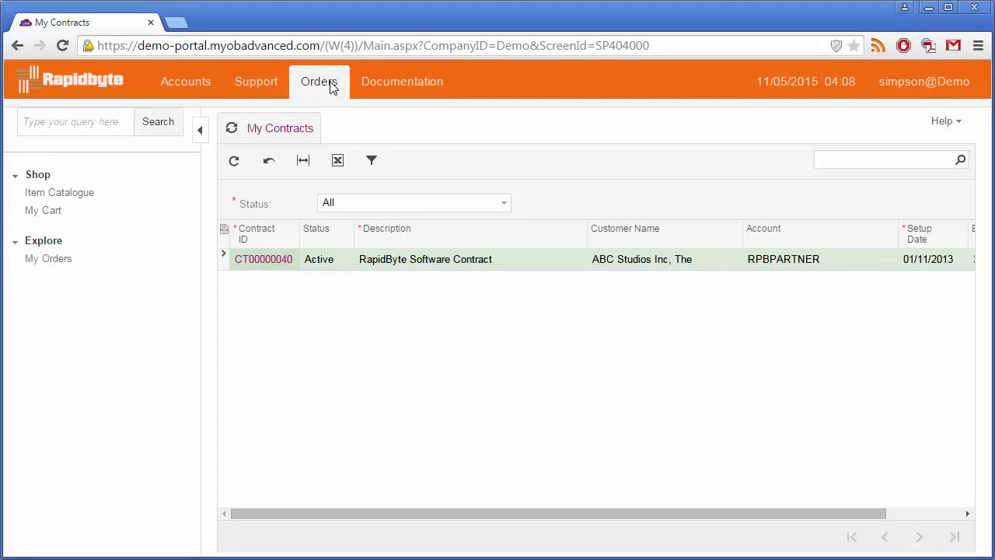
left_click(59, 193)
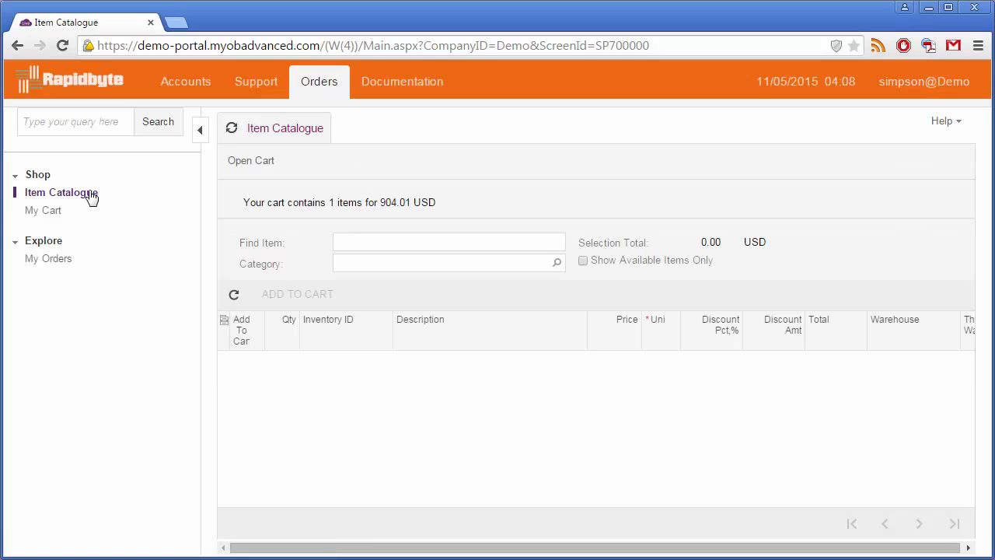
left_click(61, 193)
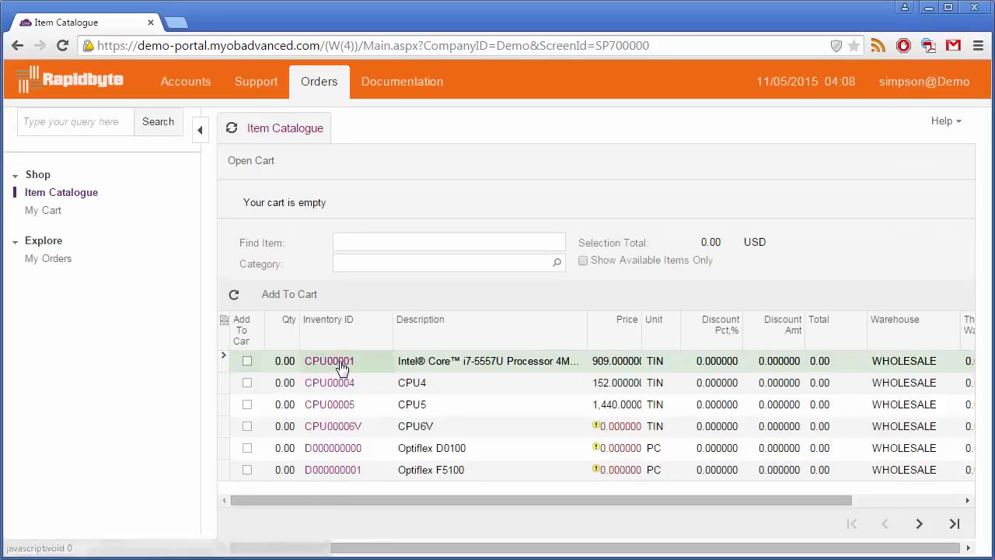
left_click(330, 361)
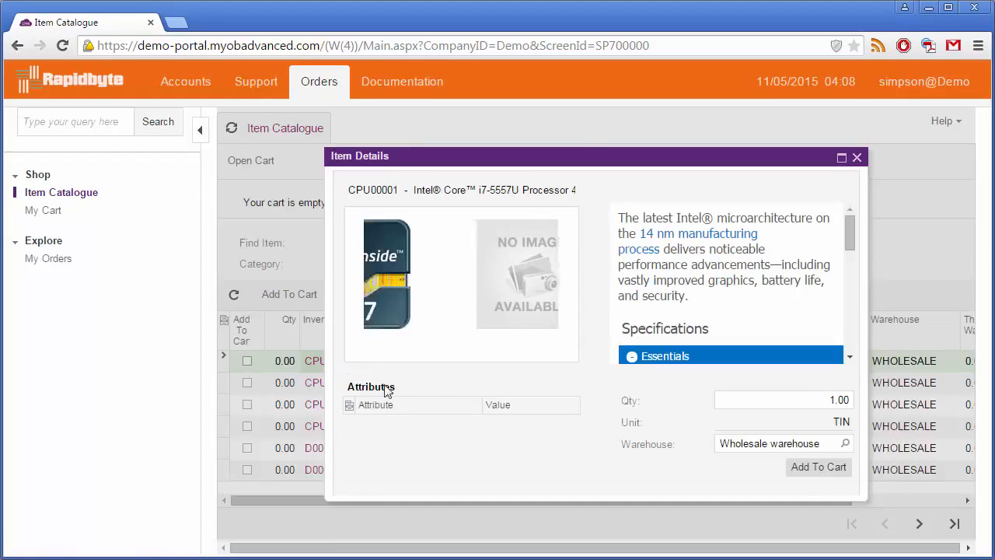
left_click(818, 466)
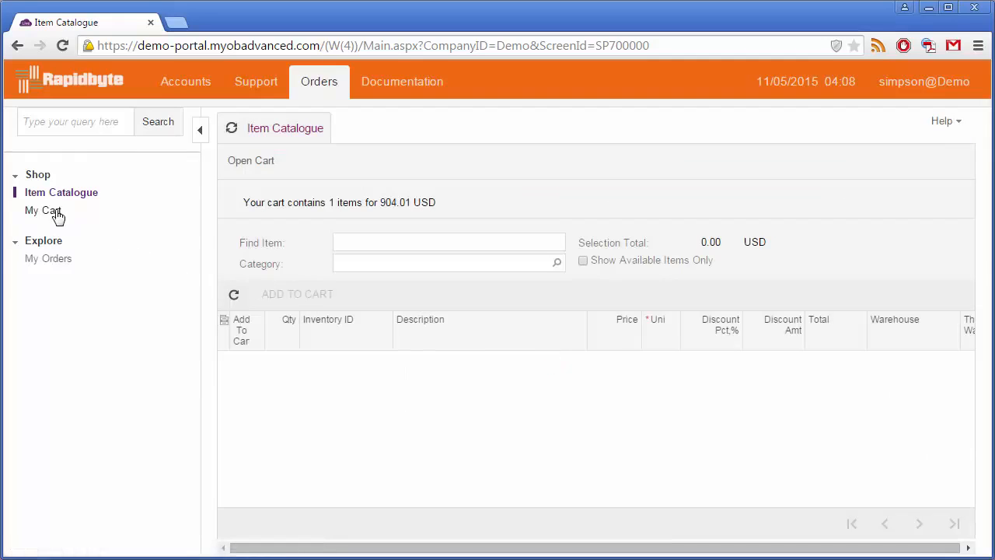
Review My Cart holding one processor for 904.01 USD, then show Documentation
left_click(43, 210)
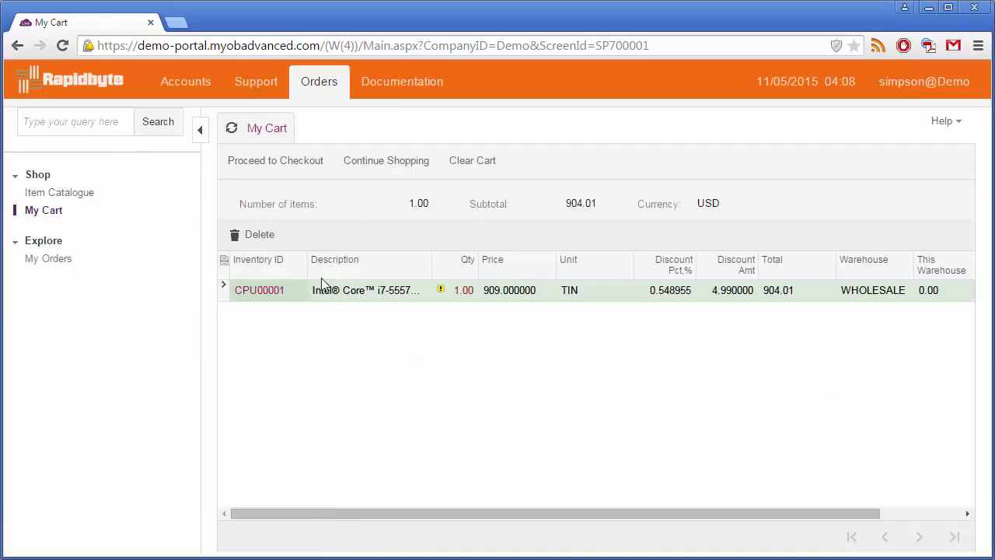
left_click(401, 81)
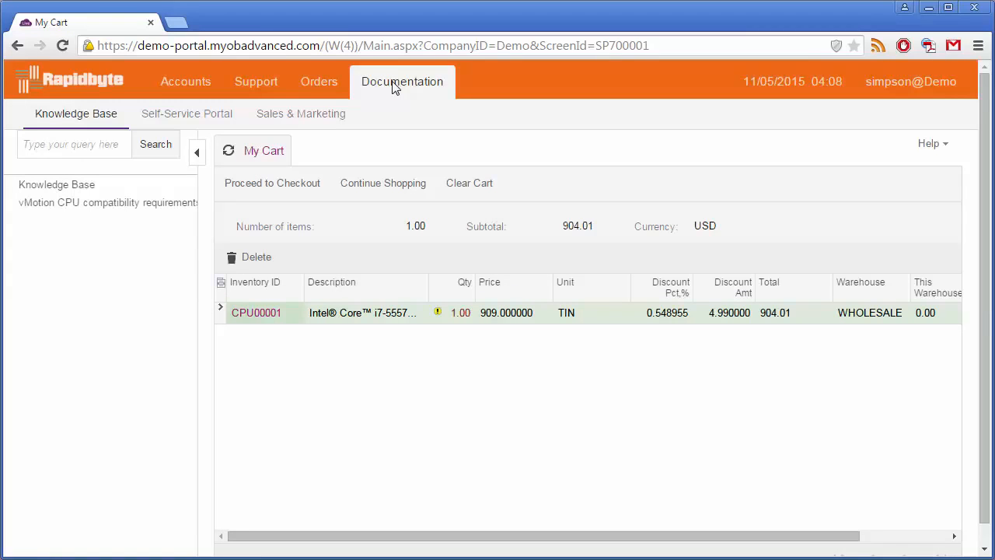
Read the vMotion CPU compatibility article, then list the Self-Service Portal guide topics
left_click(108, 202)
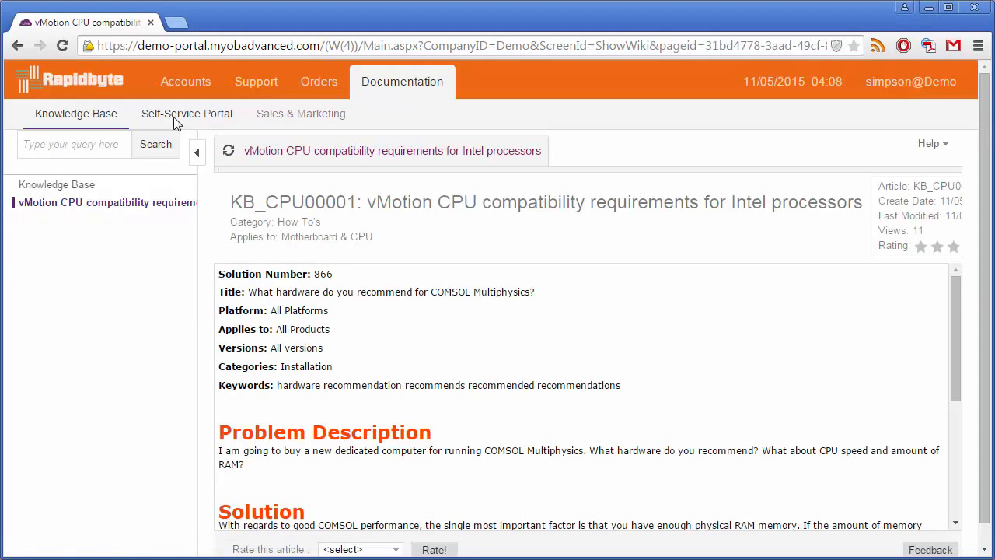
left_click(186, 114)
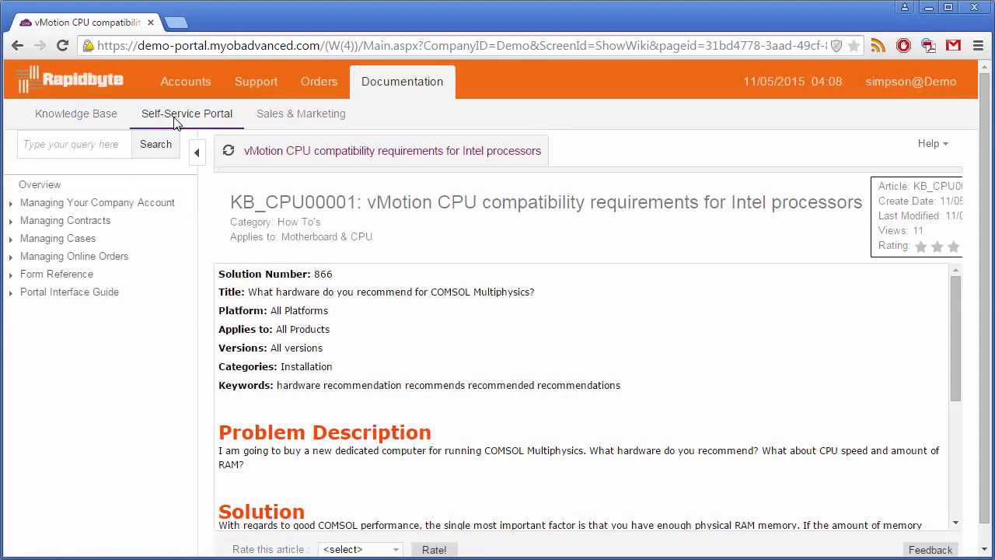